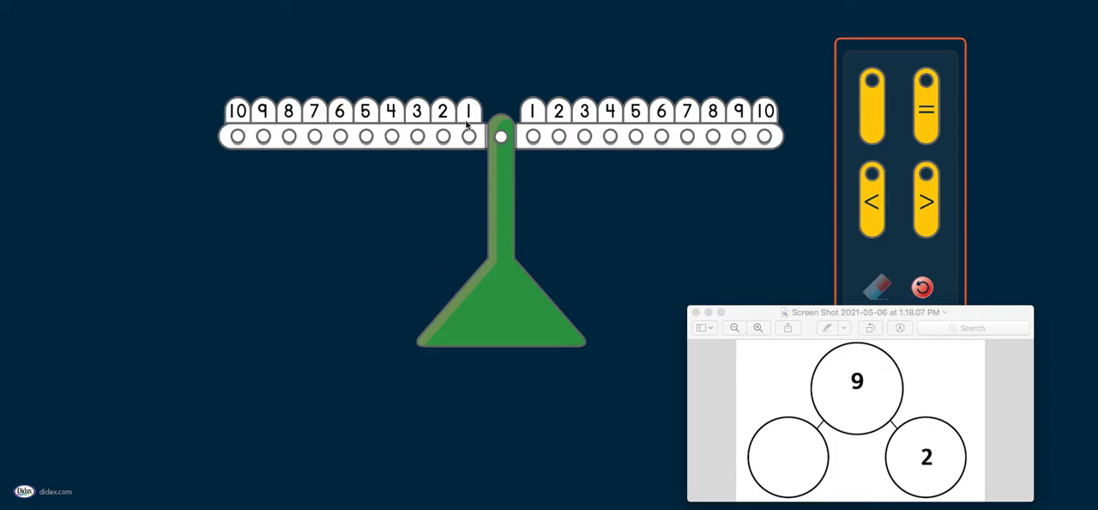
mouse_move(559, 127)
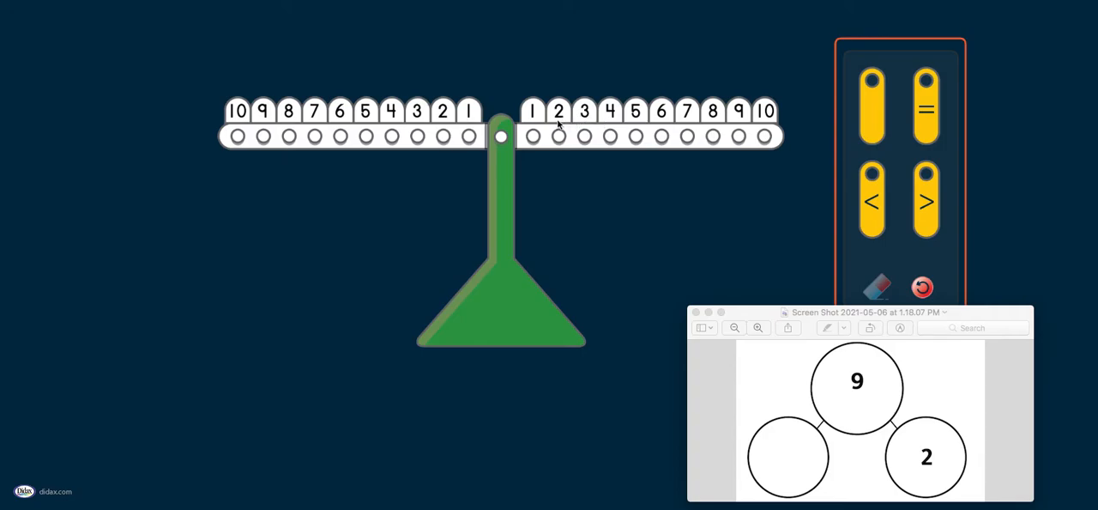
mouse_move(604, 147)
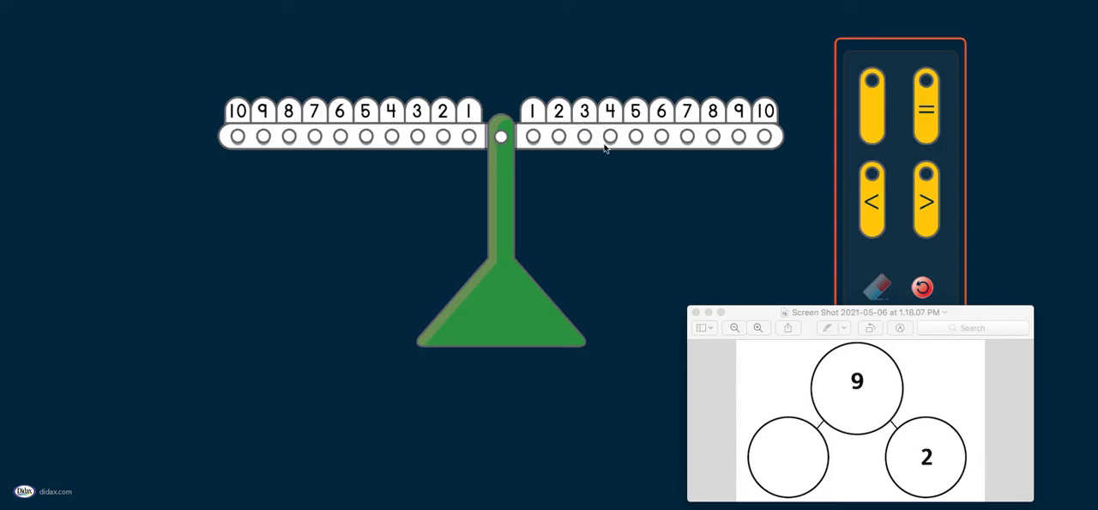
mouse_move(837, 118)
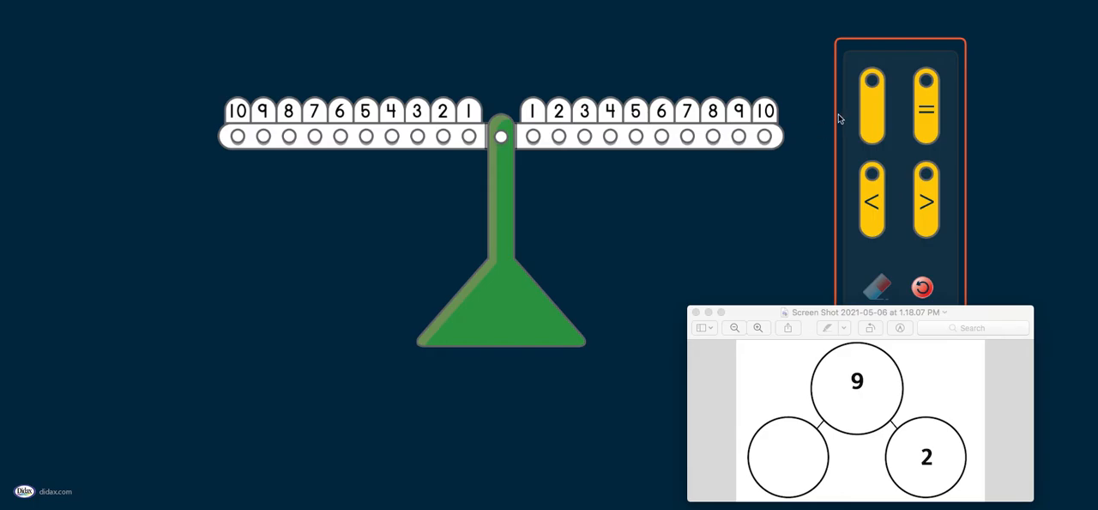
mouse_move(941, 50)
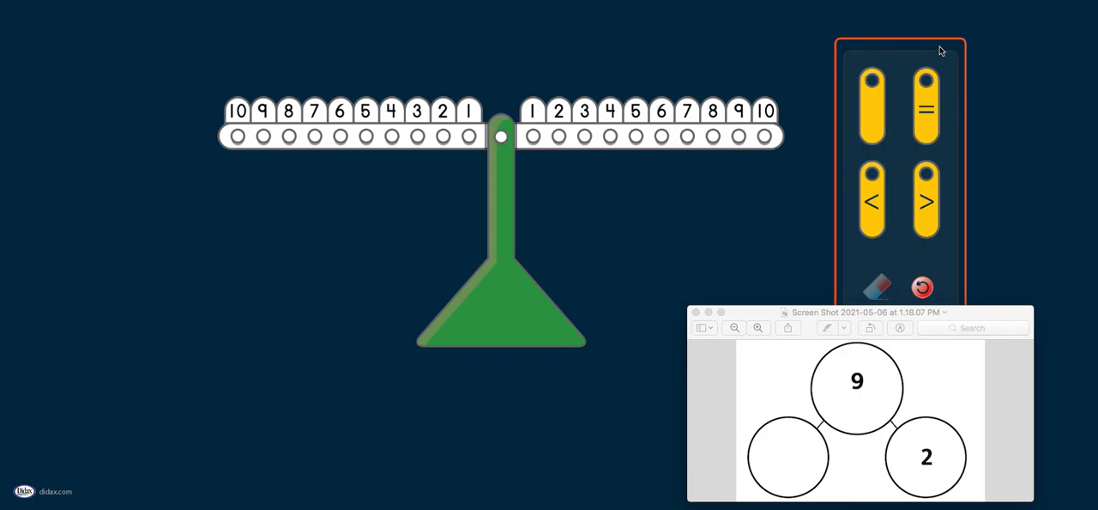
mouse_move(868, 117)
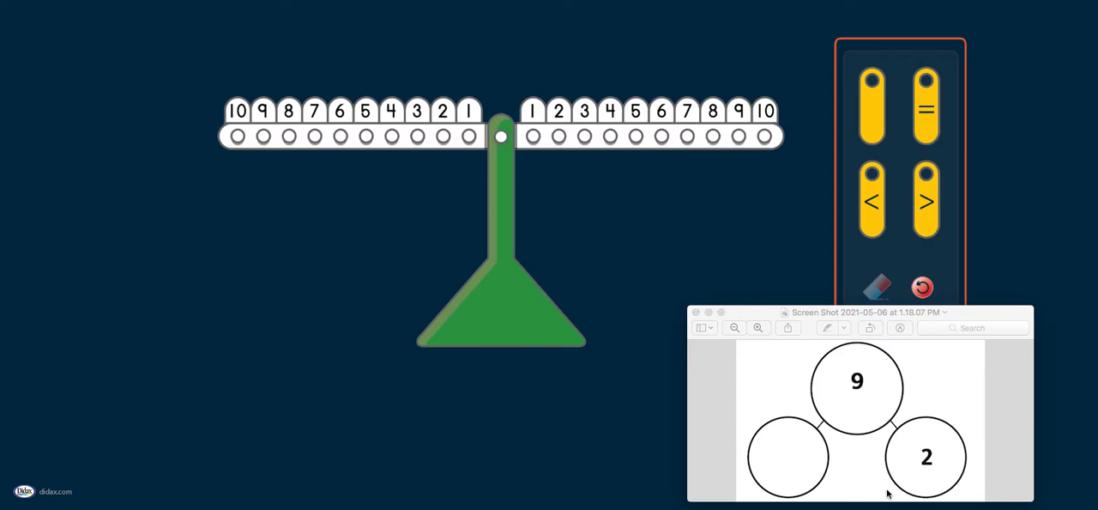
mouse_move(970, 424)
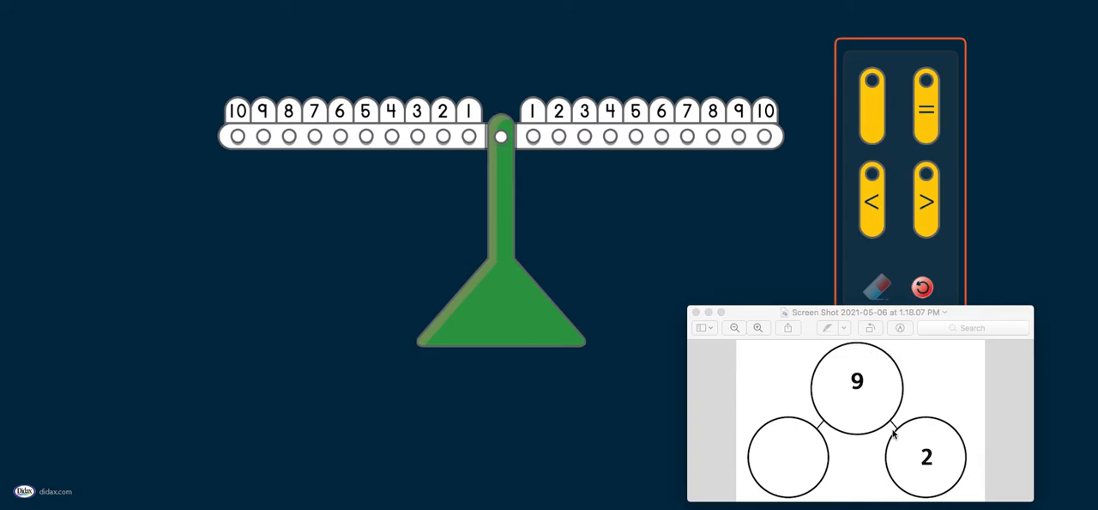
mouse_move(968, 498)
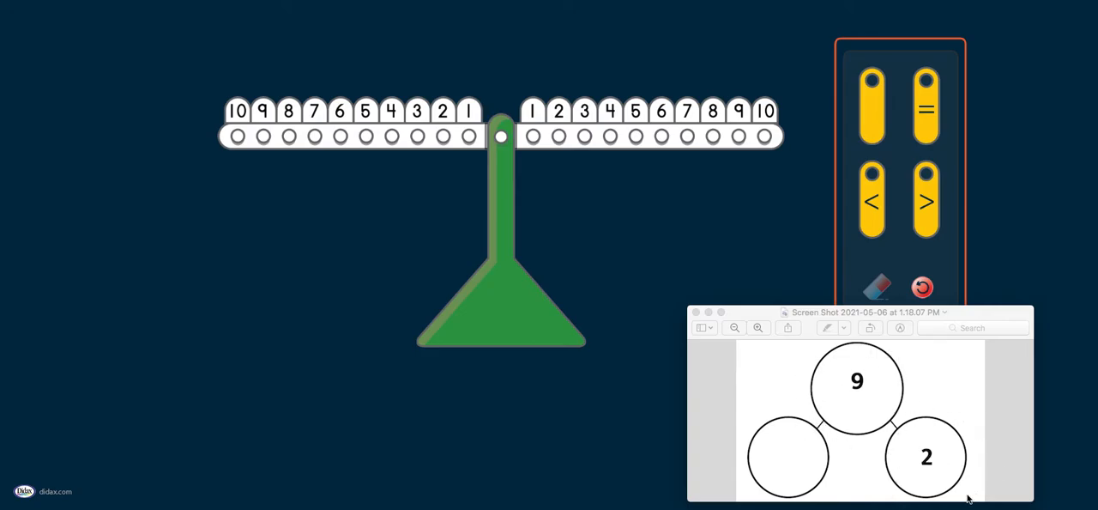
mouse_move(817, 487)
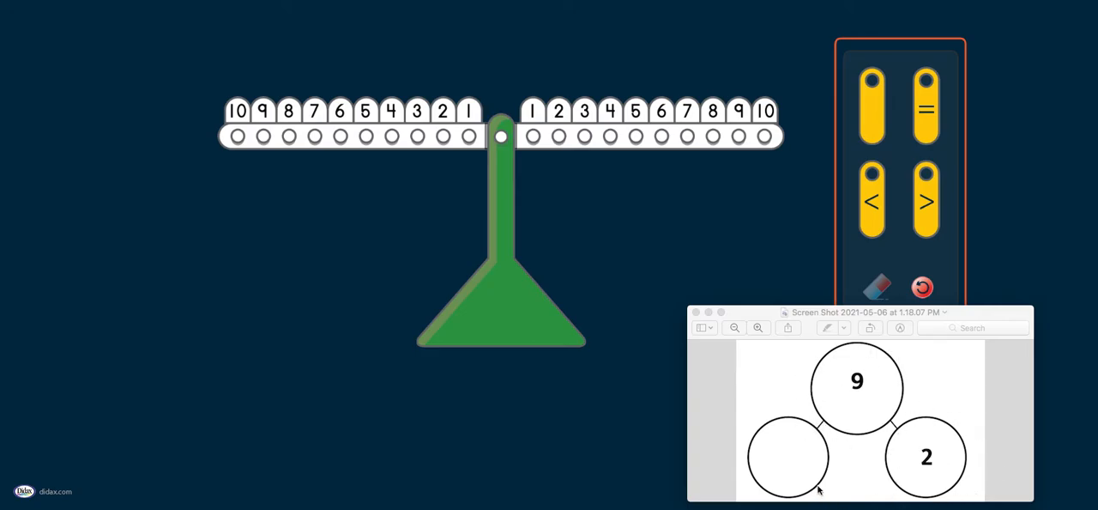
mouse_move(780, 466)
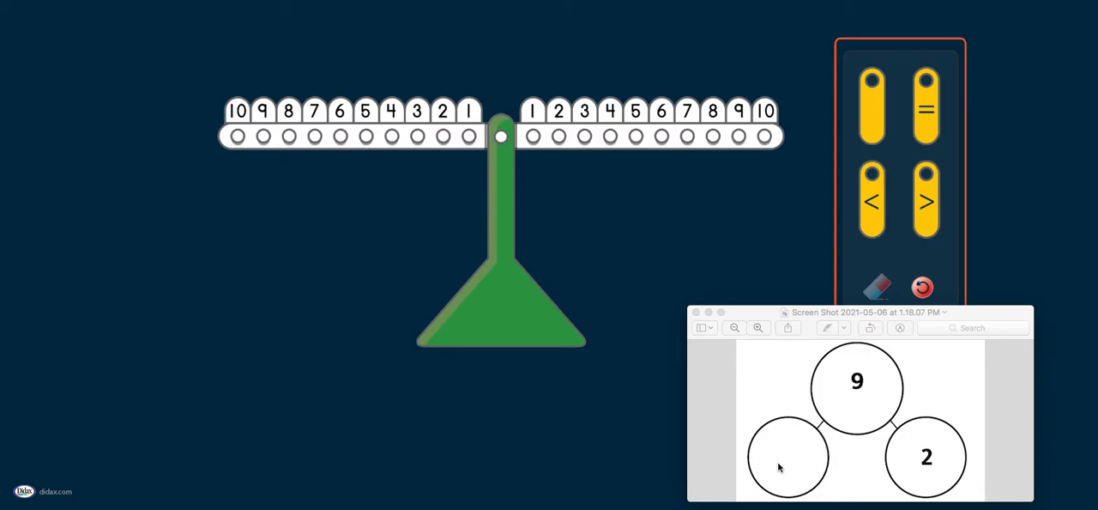
mouse_move(891, 374)
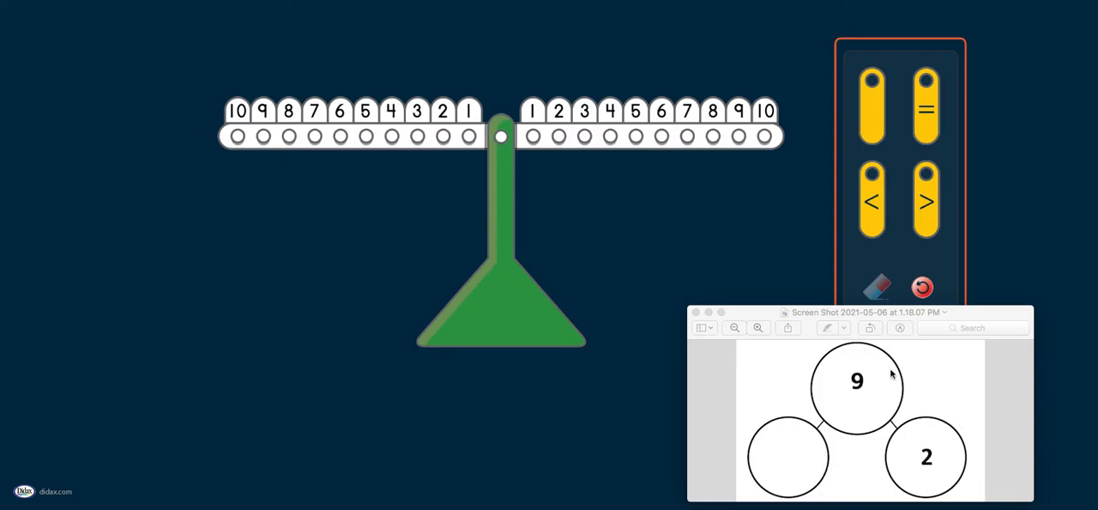
mouse_move(907, 450)
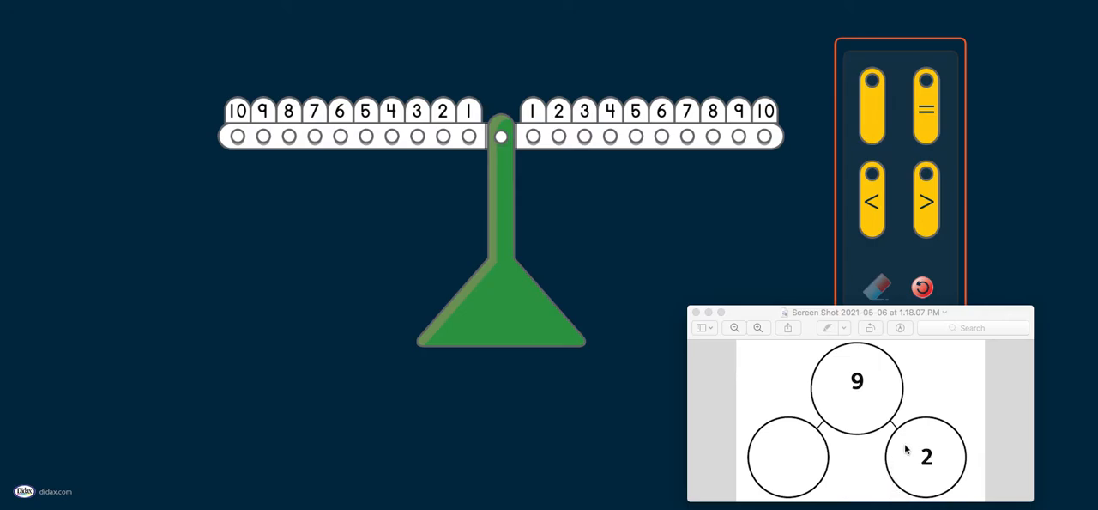
mouse_move(978, 487)
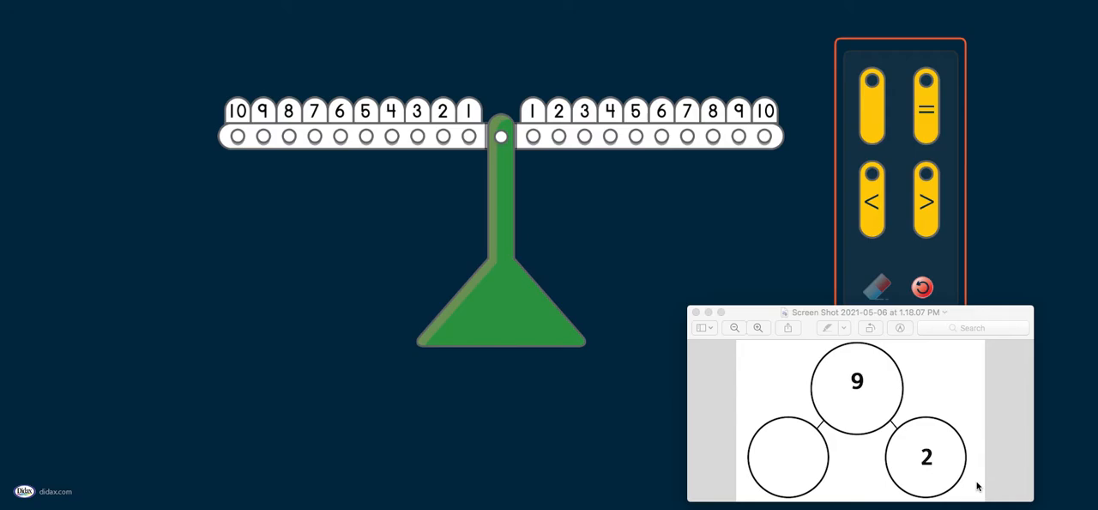
mouse_move(906, 405)
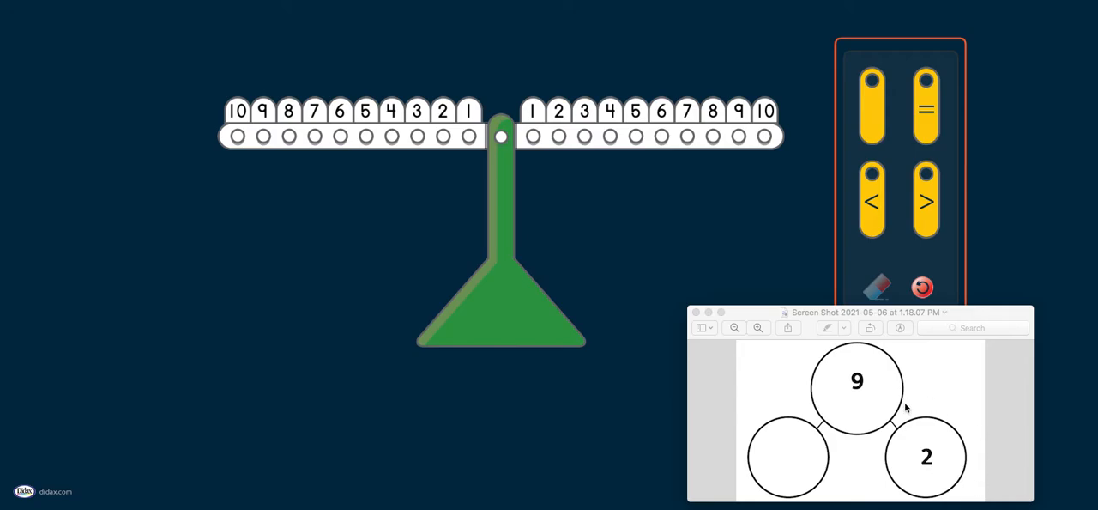
mouse_move(789, 409)
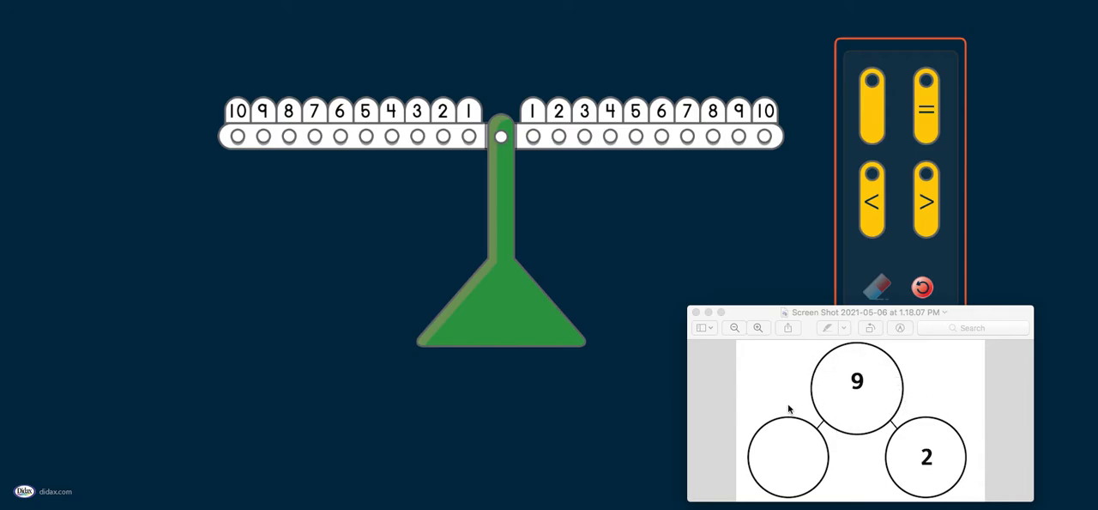
mouse_move(872, 113)
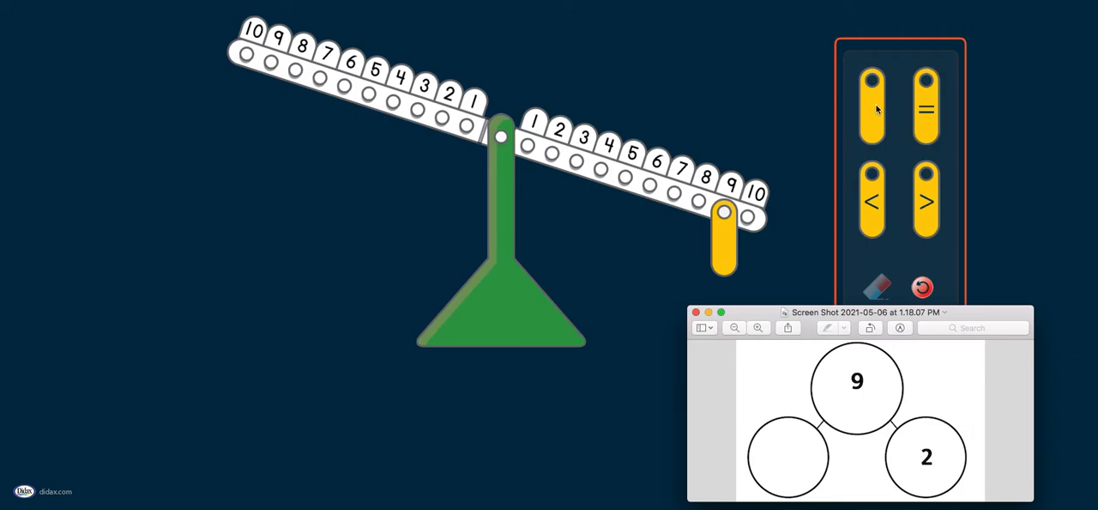
mouse_move(869, 113)
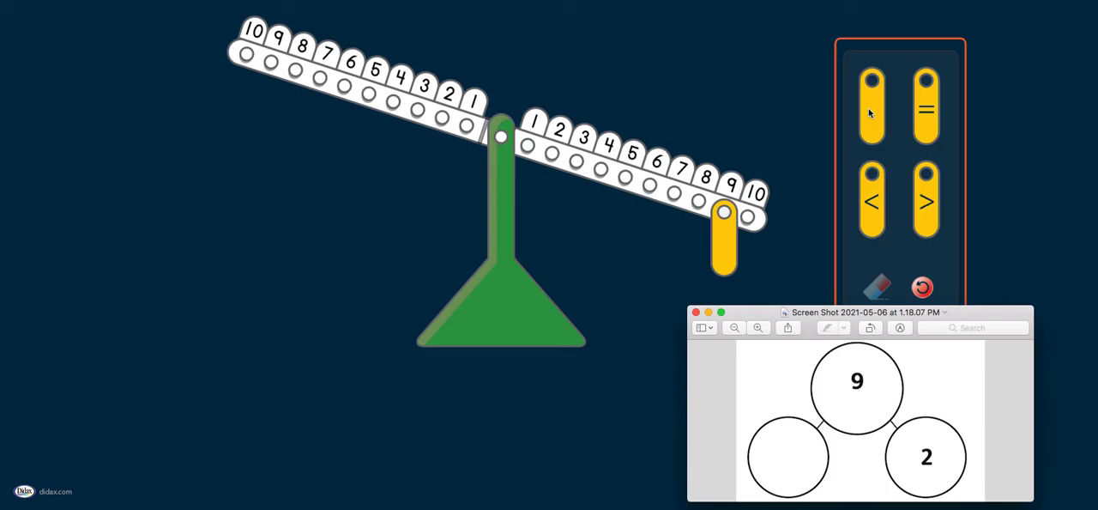